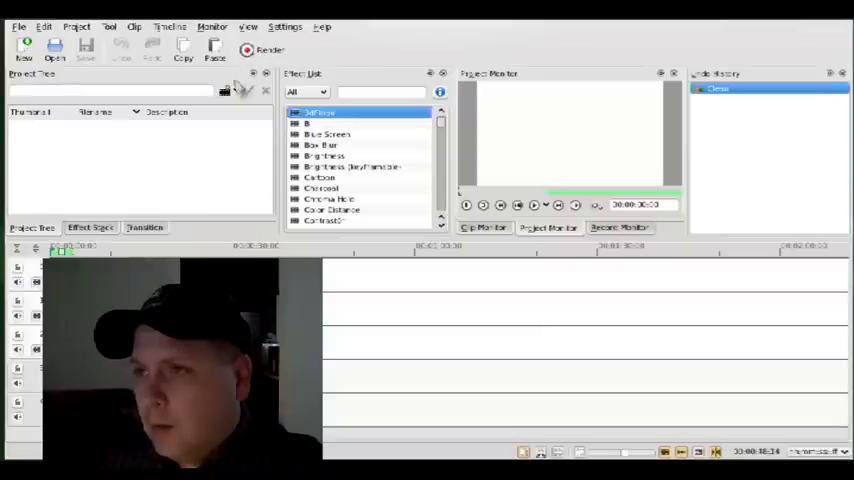
Import CLIP0043.AVI from the Videos folder into the Project Tree
{"action": "left_click", "coordinate": [226, 91]}
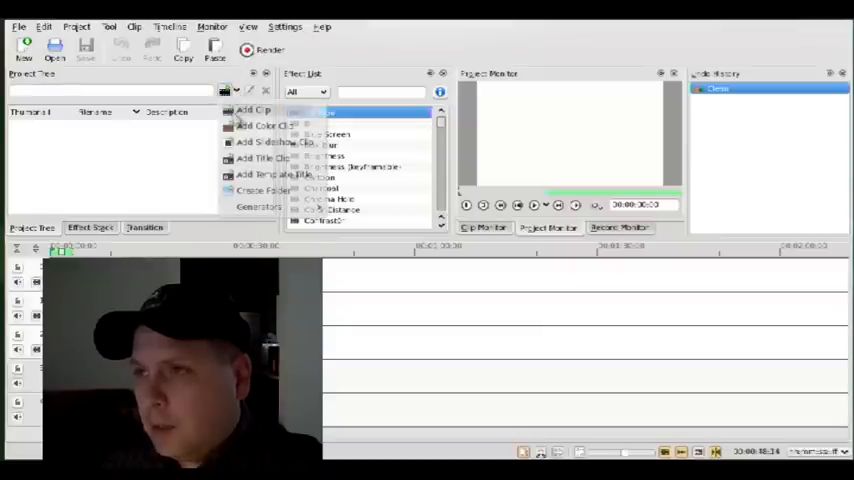
{"action": "left_click", "coordinate": [253, 109]}
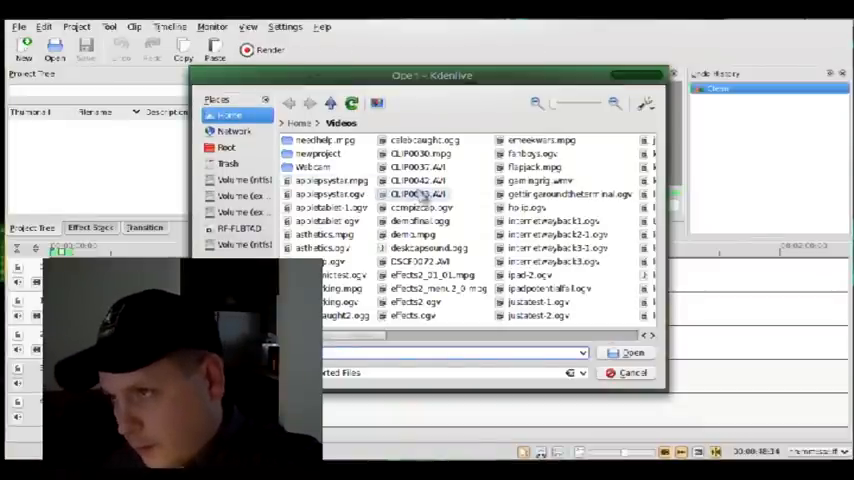
{"action": "left_click", "coordinate": [418, 180]}
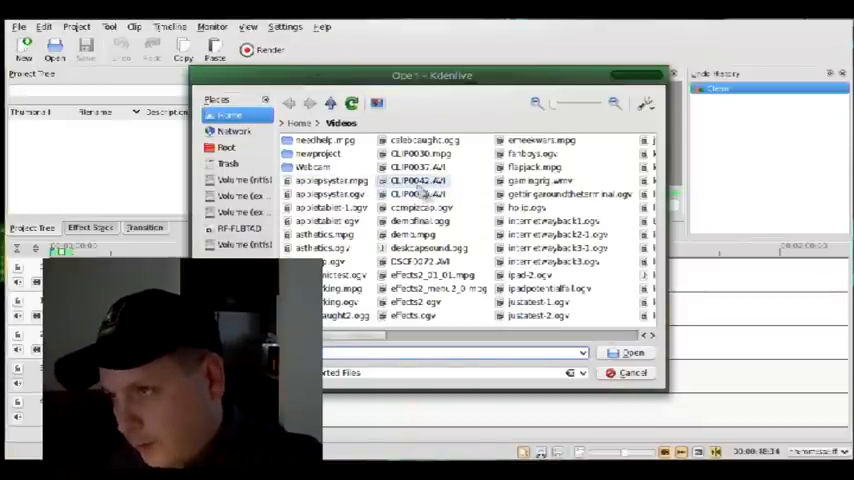
{"action": "left_click", "coordinate": [417, 194]}
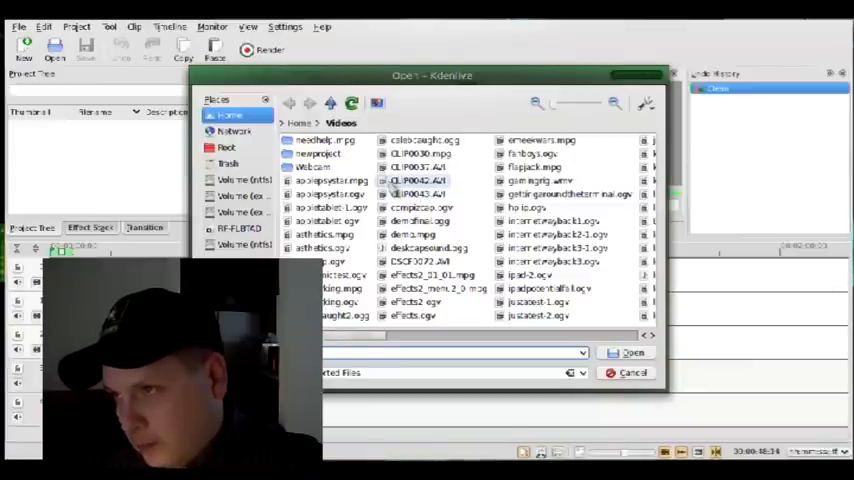
{"action": "left_click", "coordinate": [418, 194]}
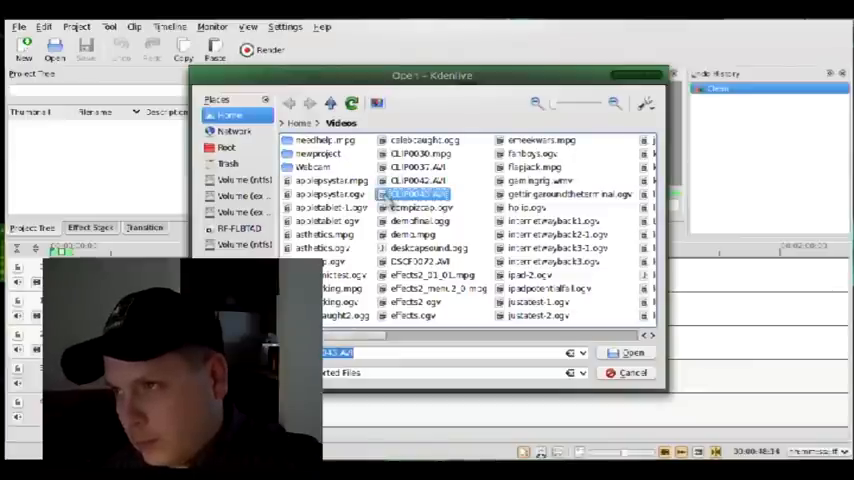
{"action": "left_click", "coordinate": [633, 352]}
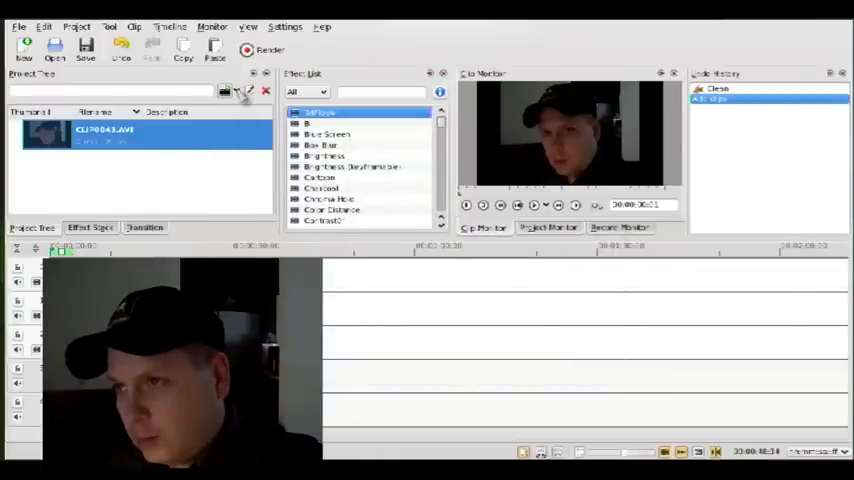
Import newway.ogv from the Videos folder into the project
{"action": "left_click", "coordinate": [54, 45]}
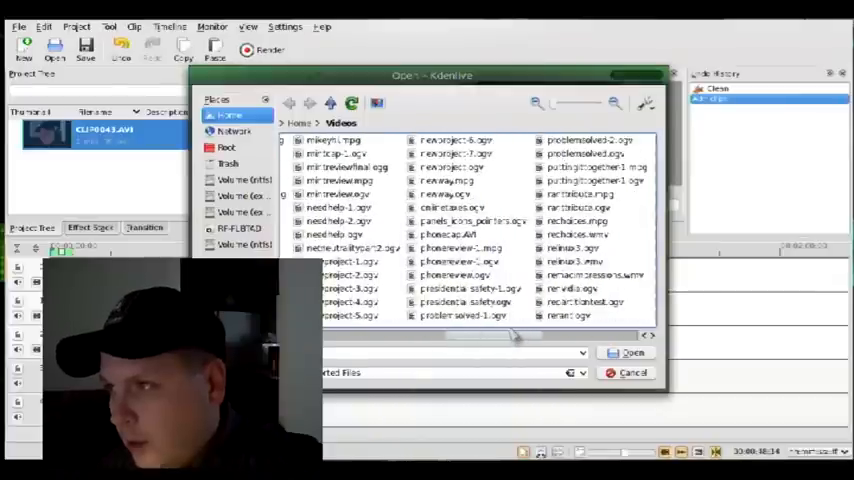
{"action": "scroll", "scroll_direction": "right", "scroll_amount": 3}
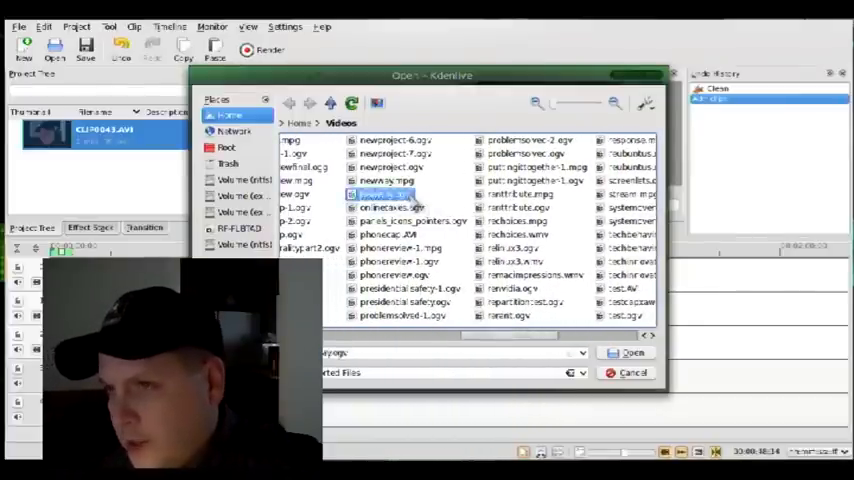
{"action": "left_click", "coordinate": [633, 352]}
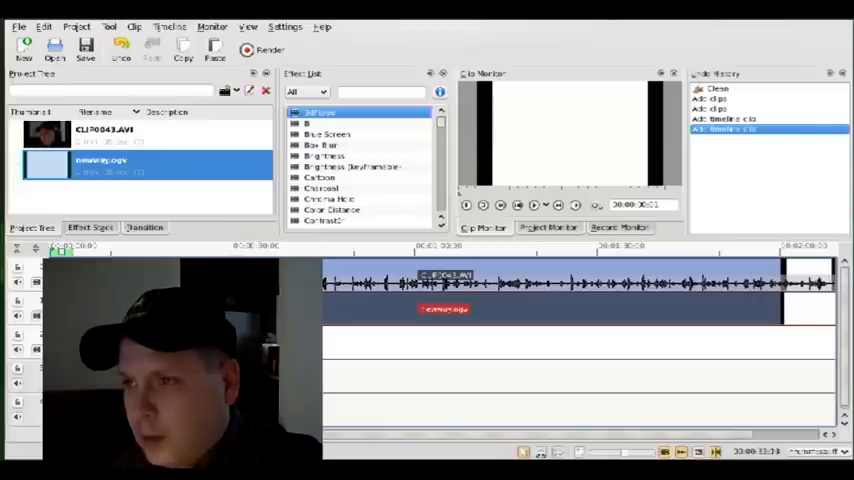
Add a Composite transition from the top clip's context menu, linking the stacked clips
{"action": "right_click", "coordinate": [450, 290]}
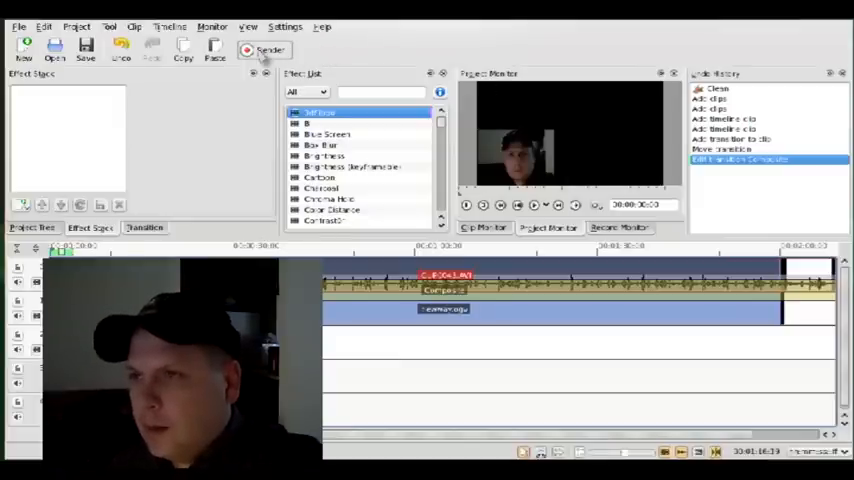
Choose AVI DV format with the DV PAL 16:9 preset in Render settings, then close
{"action": "left_click", "coordinate": [269, 50]}
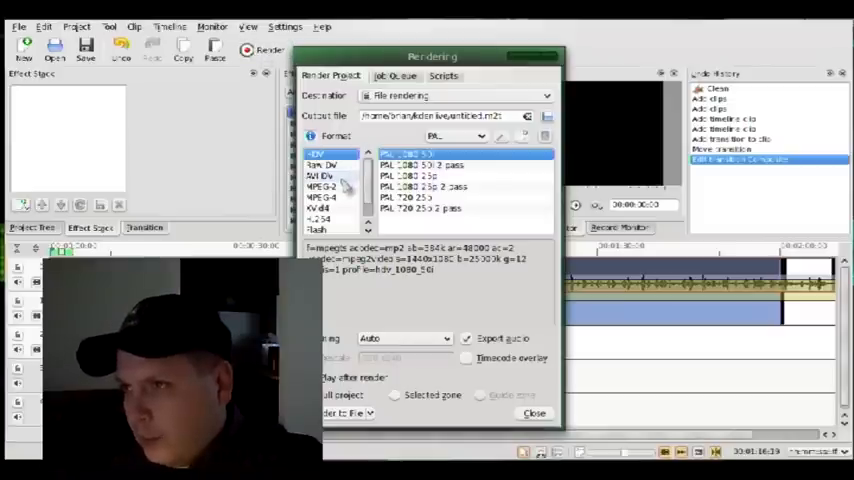
{"action": "left_click", "coordinate": [320, 175]}
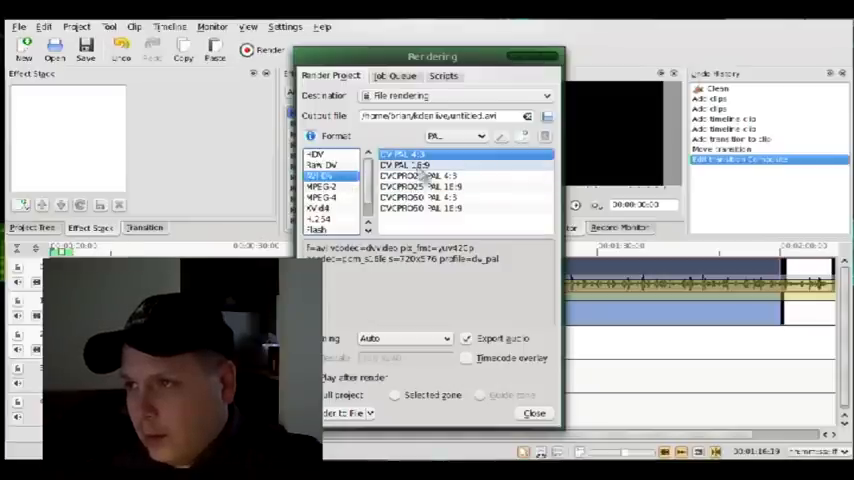
{"action": "left_click", "coordinate": [405, 164]}
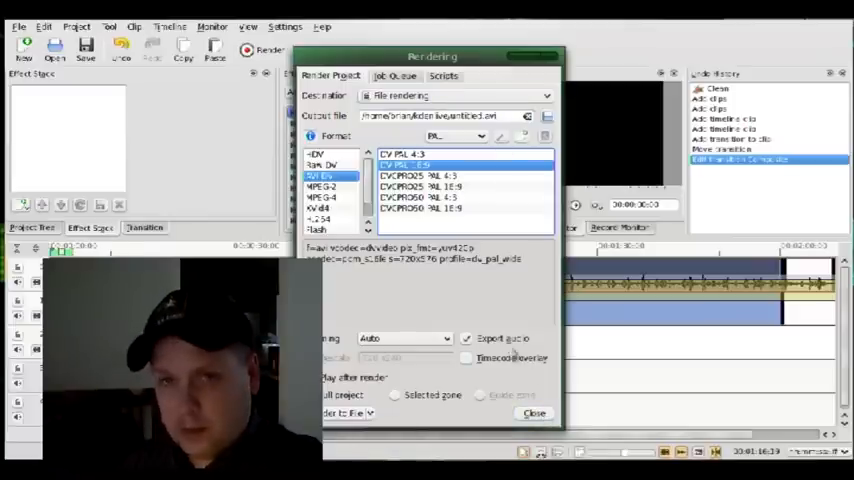
{"action": "left_click", "coordinate": [534, 413]}
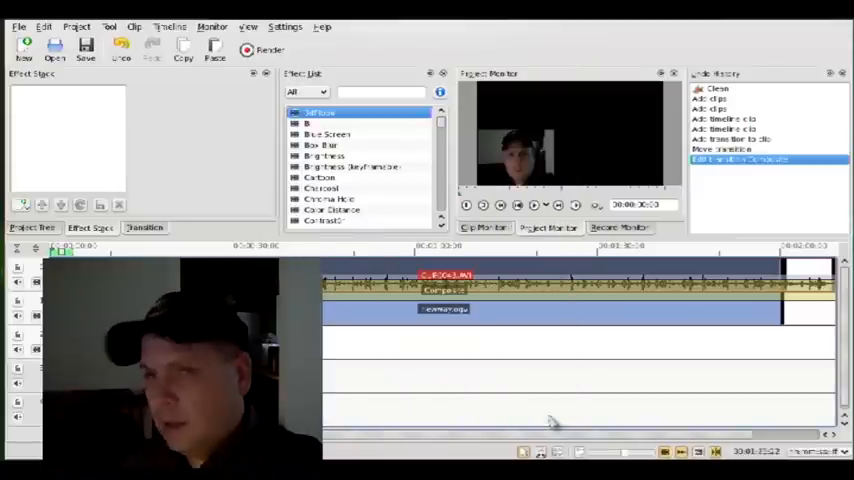